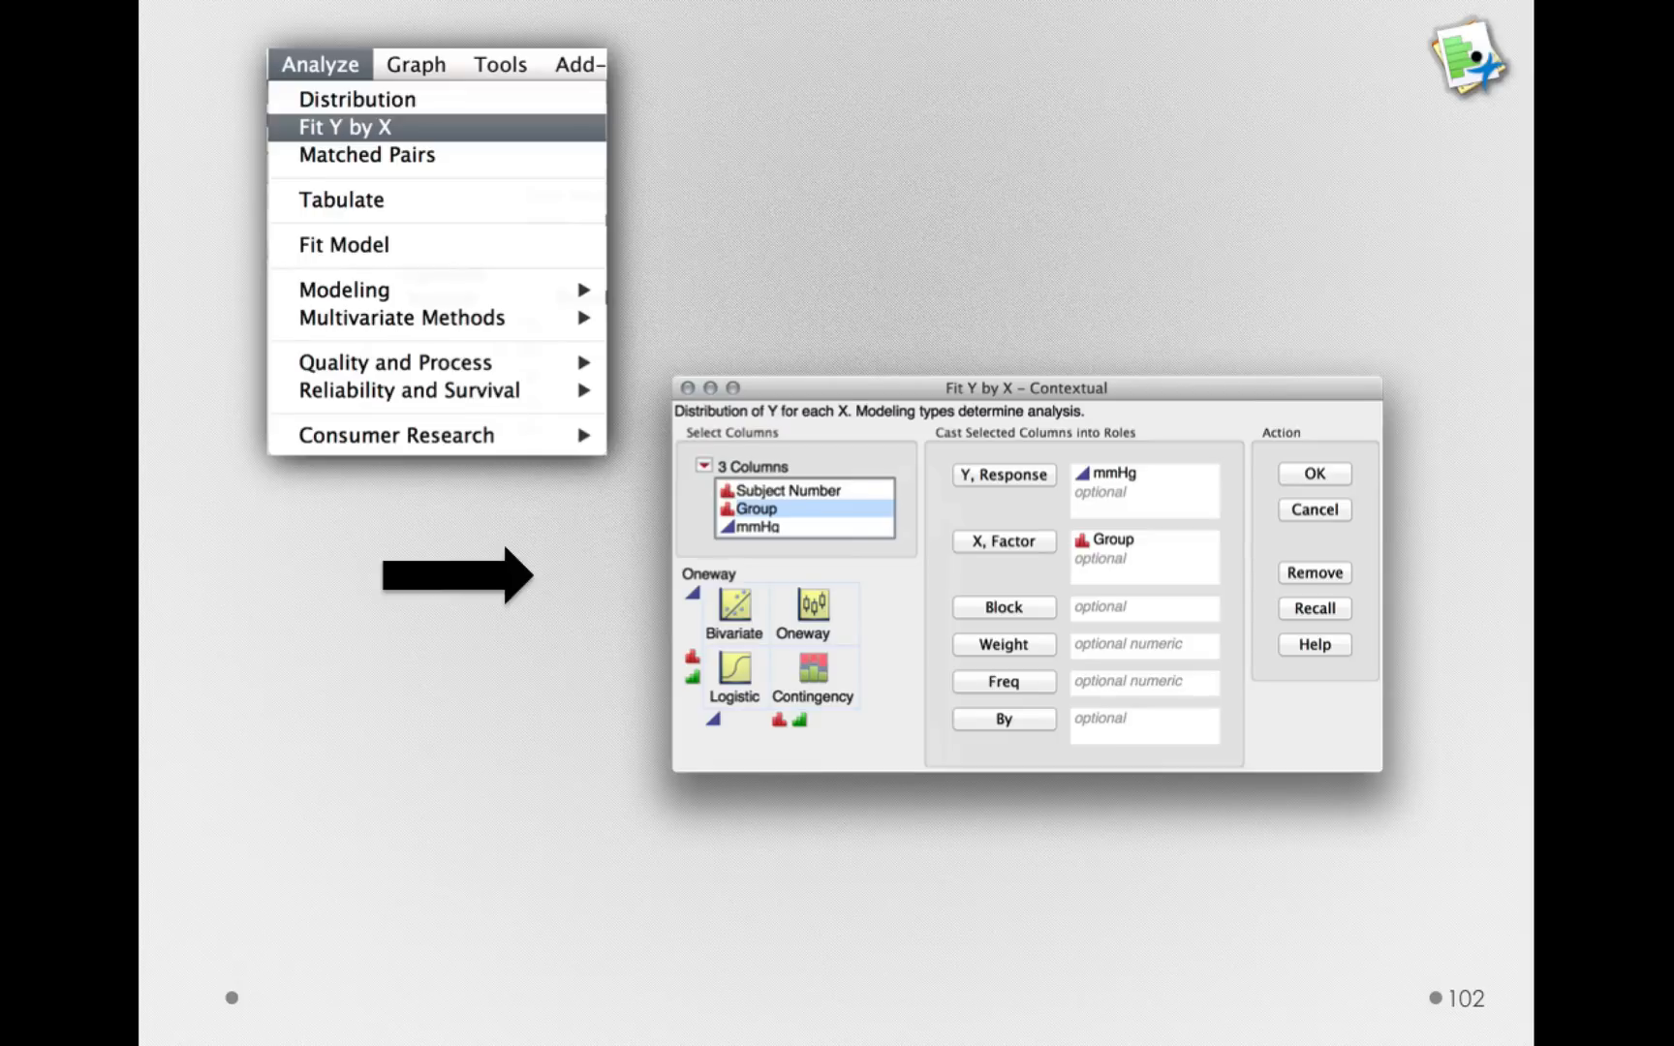
Step: Run the Oneway Analysis of mmHg by Group, plotting Placebo and Treatment readings
{"action": "left_click", "coordinate": [1314, 473]}
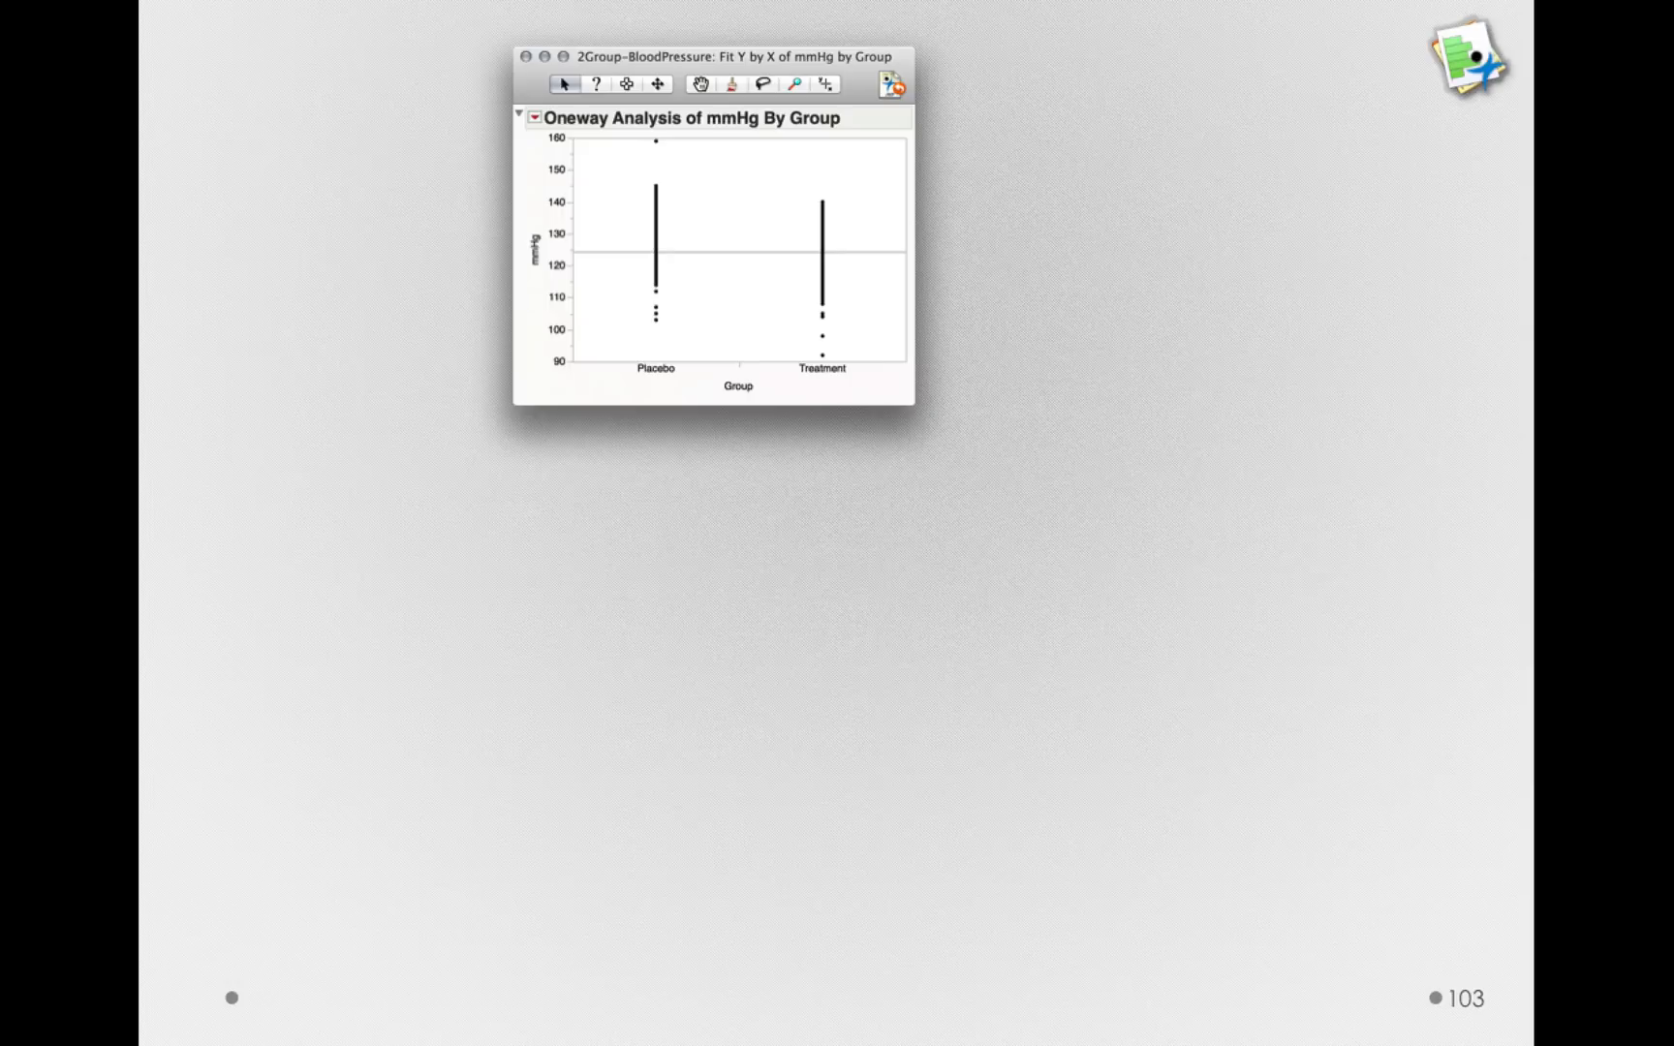
Step: Add a t Test for Treatment vs Placebo assuming unequal variances from the red-triangle menu
{"action": "left_click", "coordinate": [535, 118]}
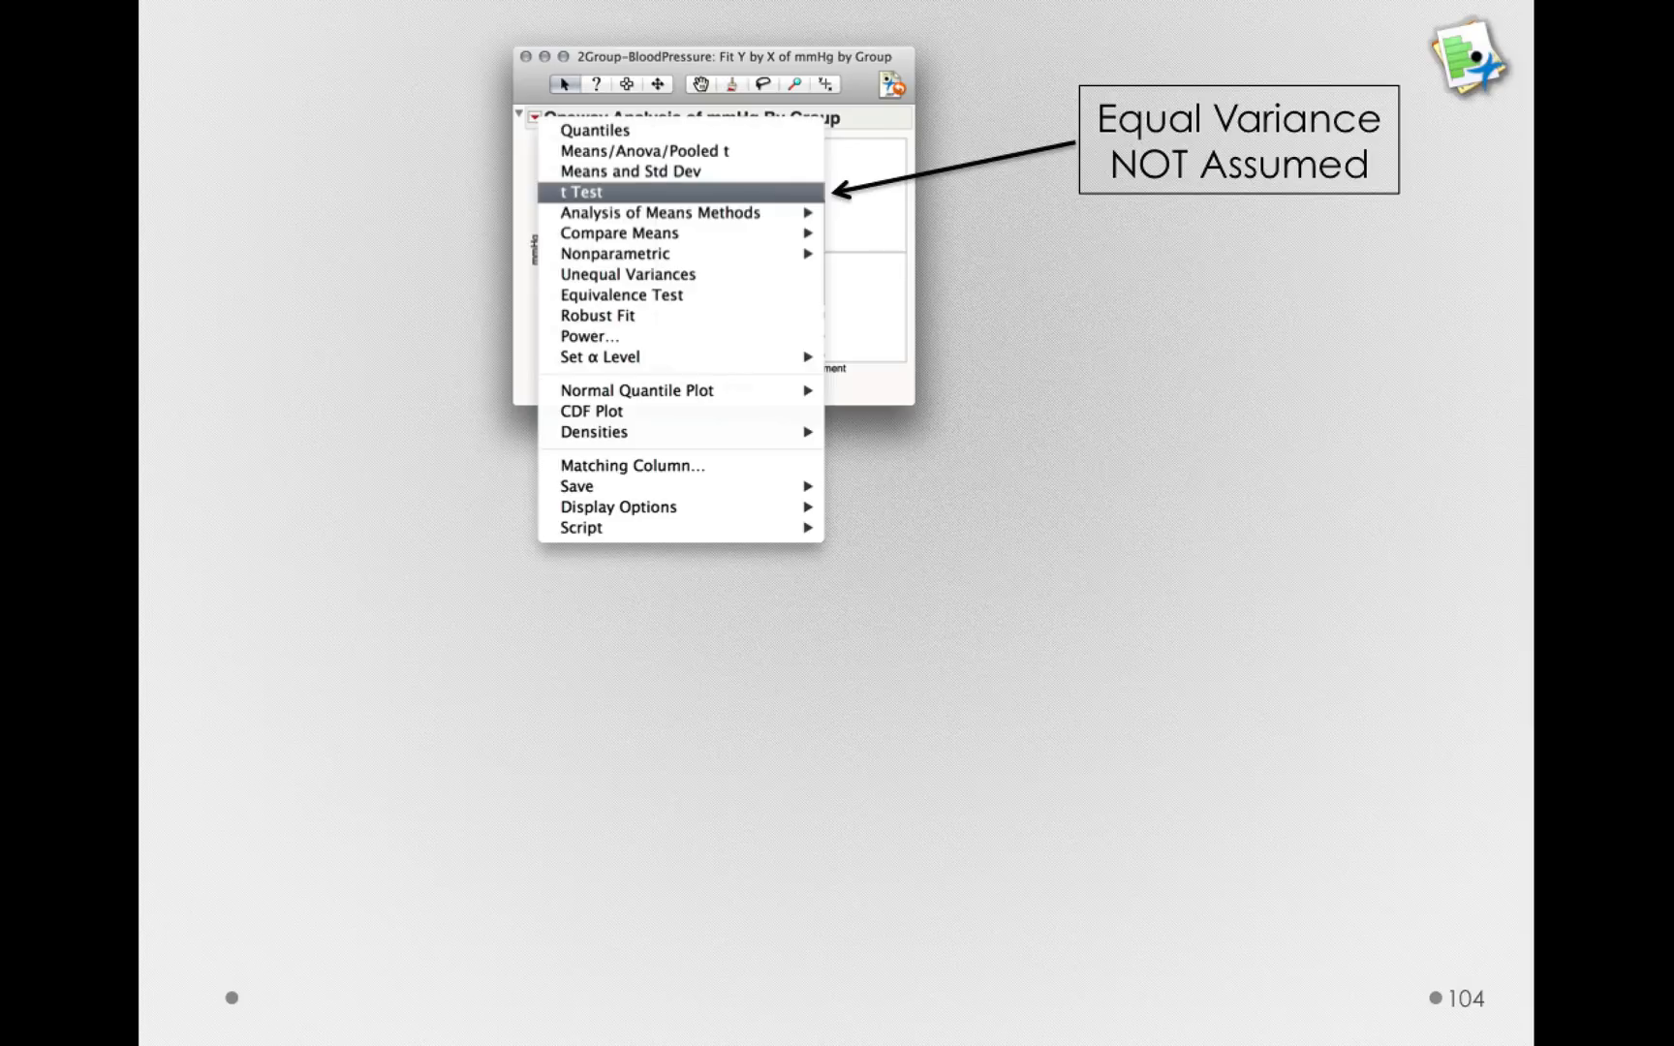
{"action": "left_click", "coordinate": [580, 192]}
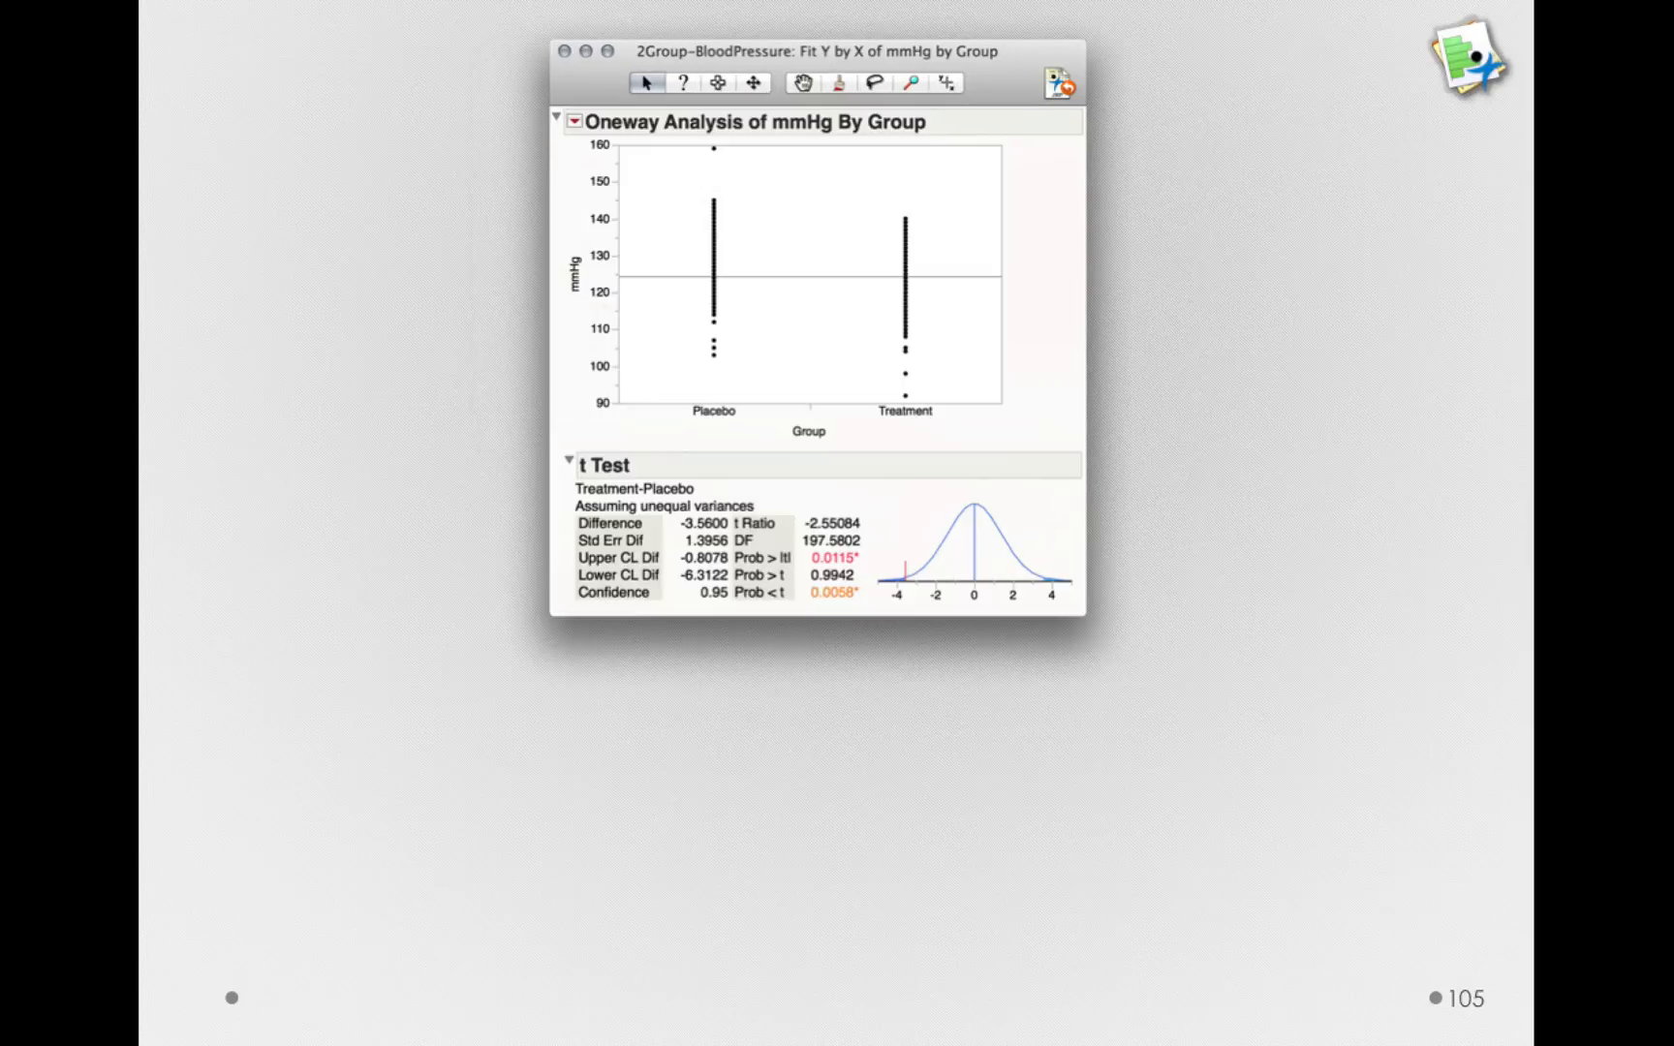